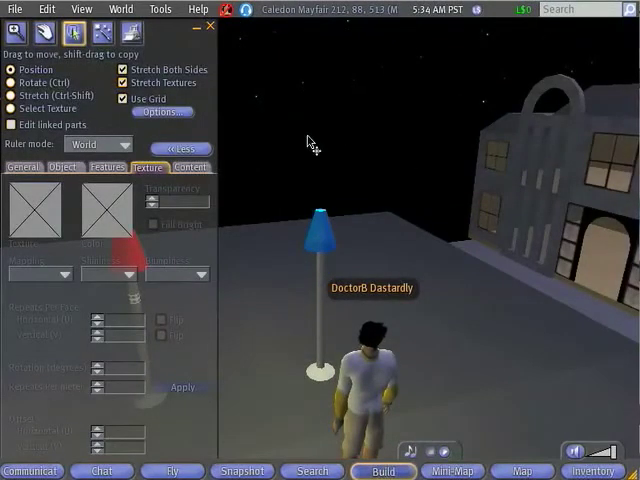
mouse_move(310, 150)
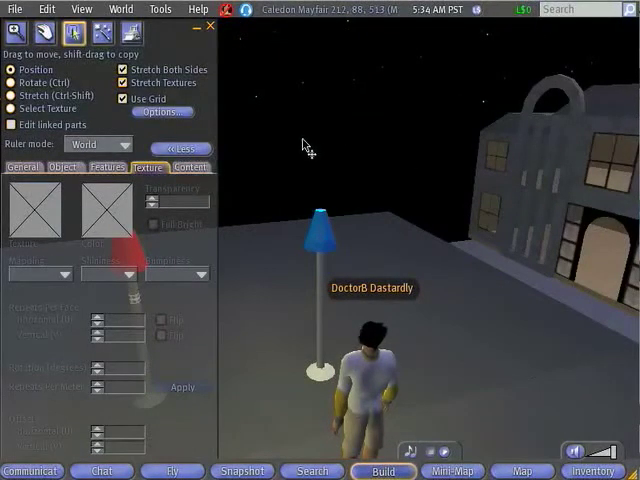
mouse_move(324, 248)
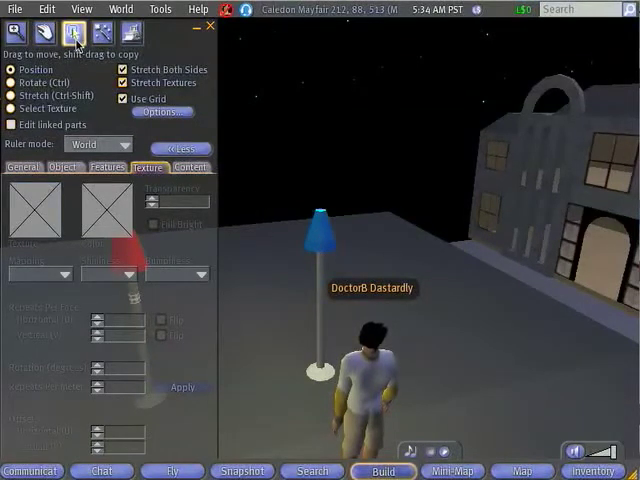
mouse_move(256, 158)
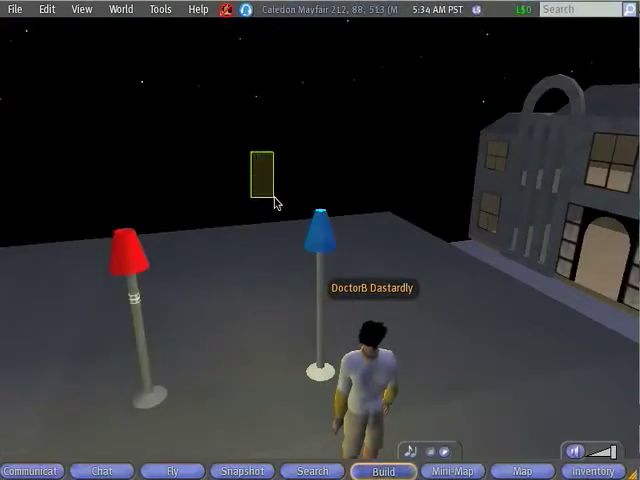
Select the blue stand lamp for editing so its linked parts are outlined
click(318, 230)
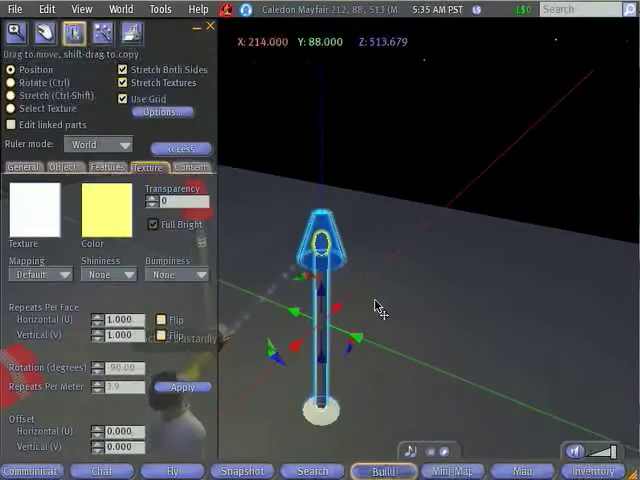
mouse_move(324, 228)
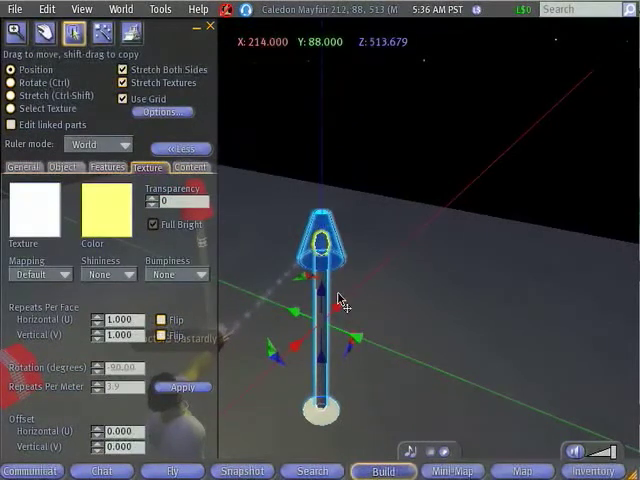
mouse_move(390, 290)
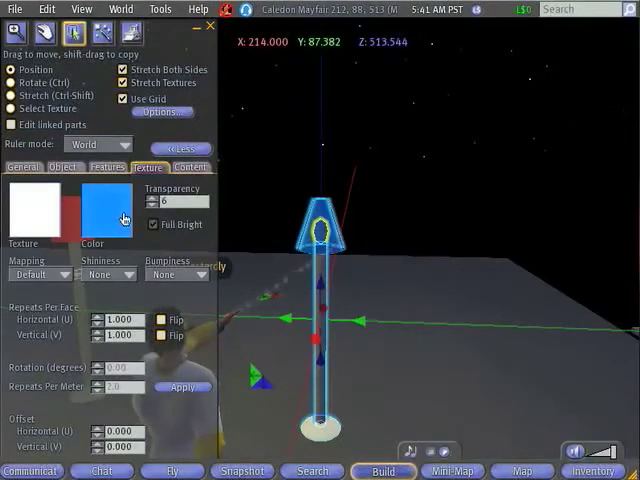
mouse_move(230, 236)
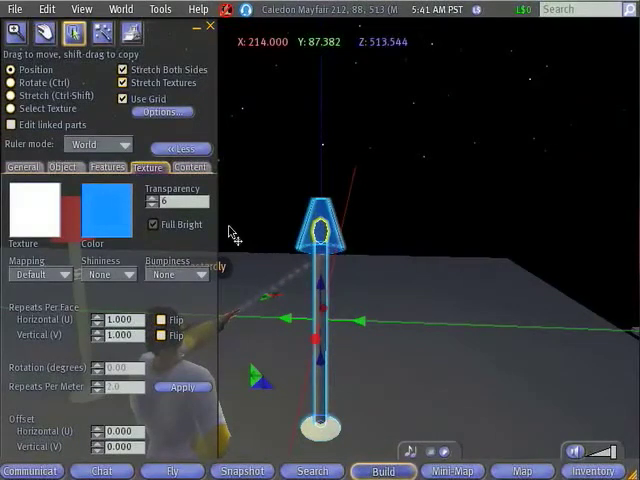
mouse_move(528, 368)
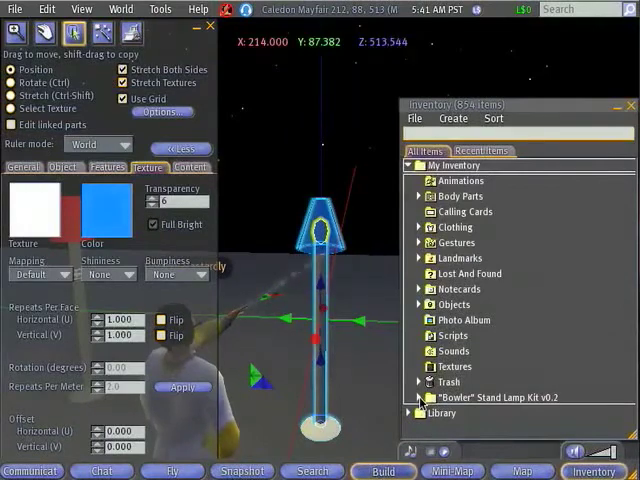
Expand the Stand Lamp Kit folder in Inventory to reveal the Light on/off script
click(420, 396)
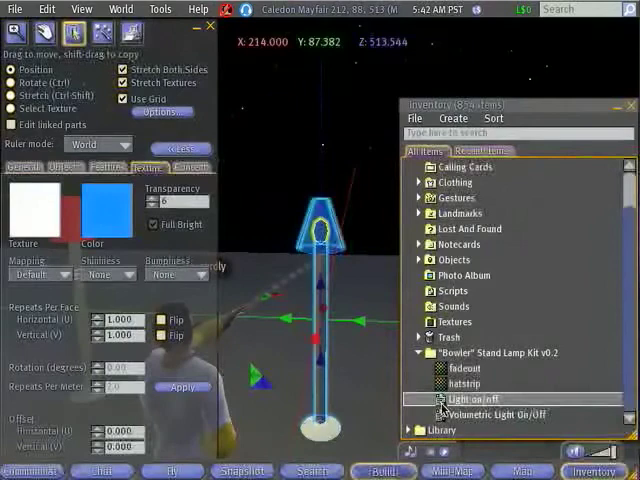
mouse_move(392, 278)
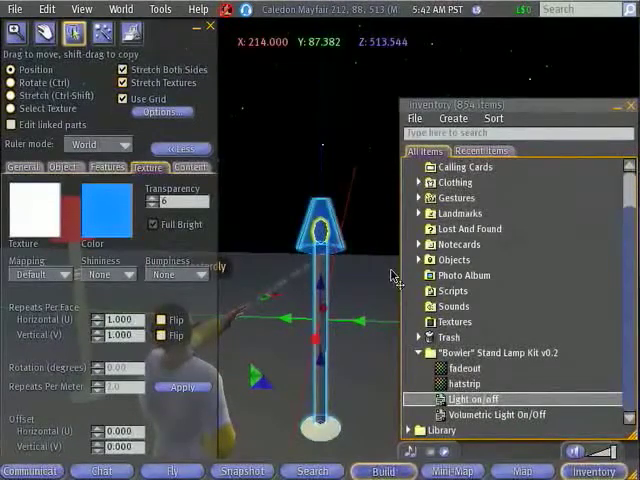
mouse_move(290, 216)
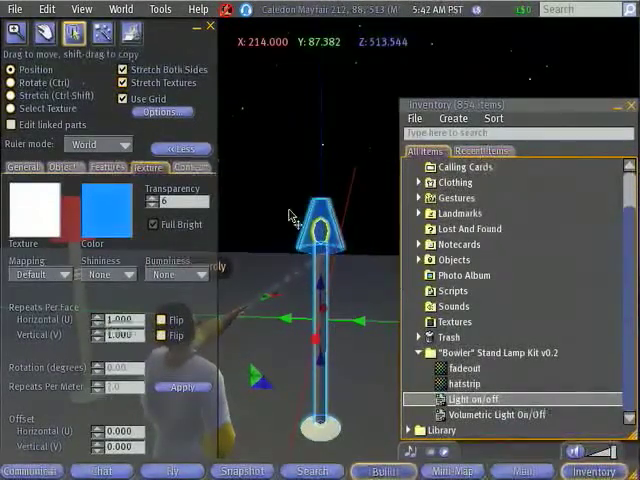
mouse_move(244, 196)
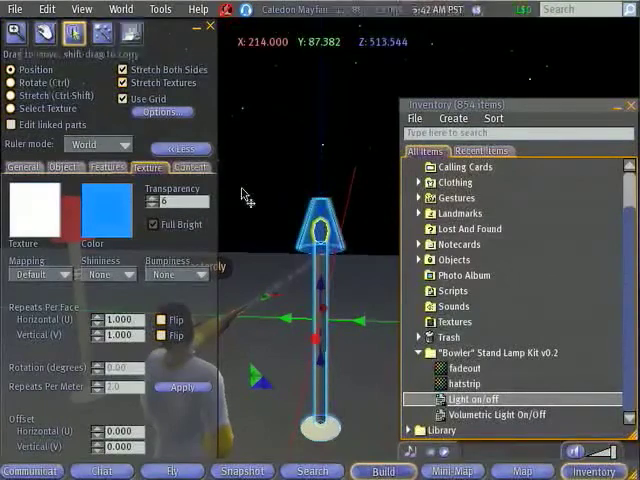
mouse_move(188, 168)
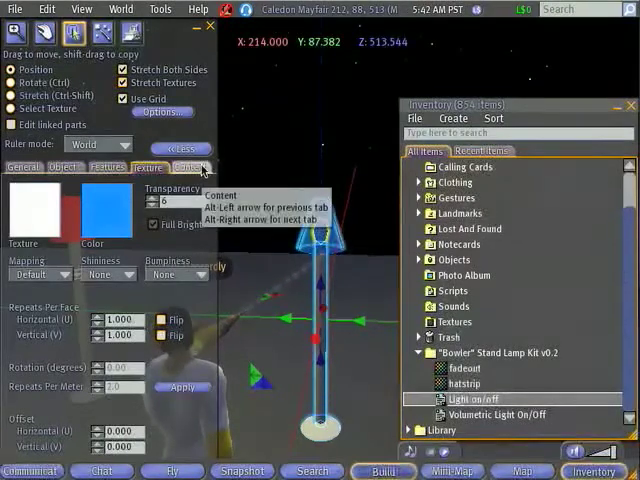
mouse_move(120, 130)
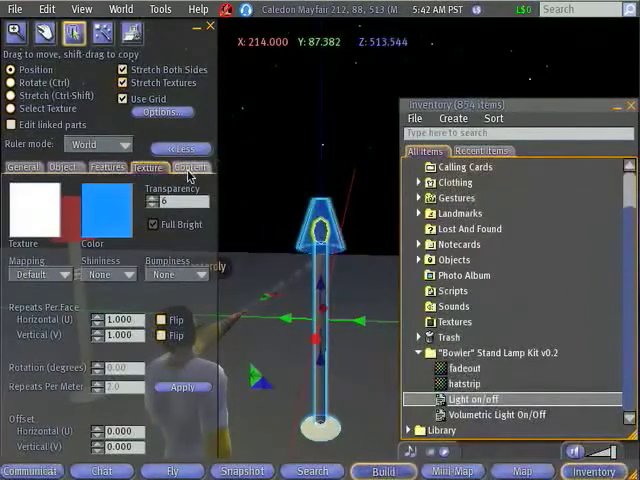
Show the blue lamp's Contents so the Light on/off script can be added
click(192, 168)
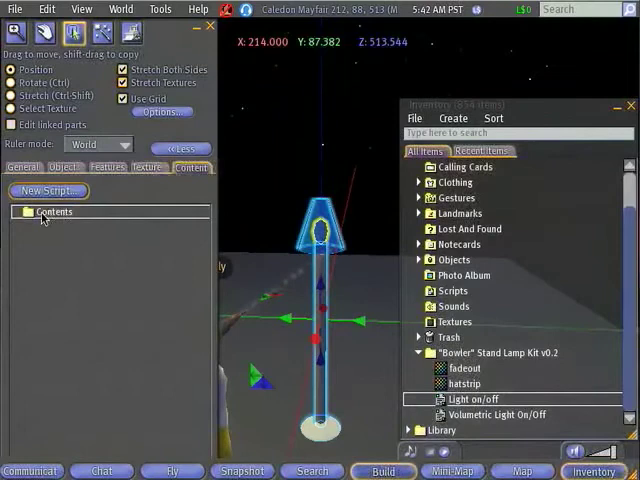
mouse_move(88, 332)
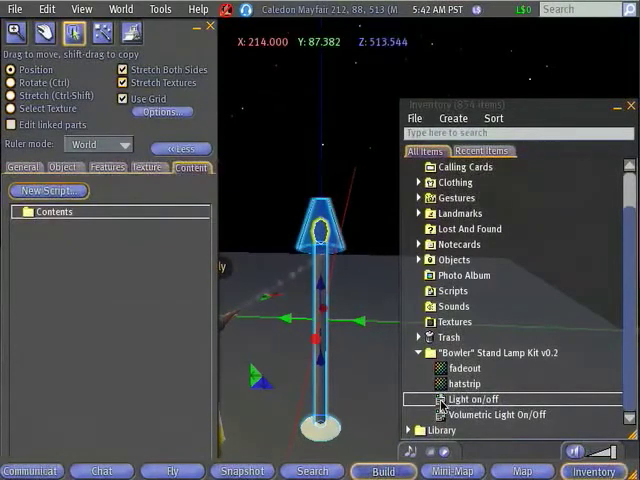
mouse_move(278, 282)
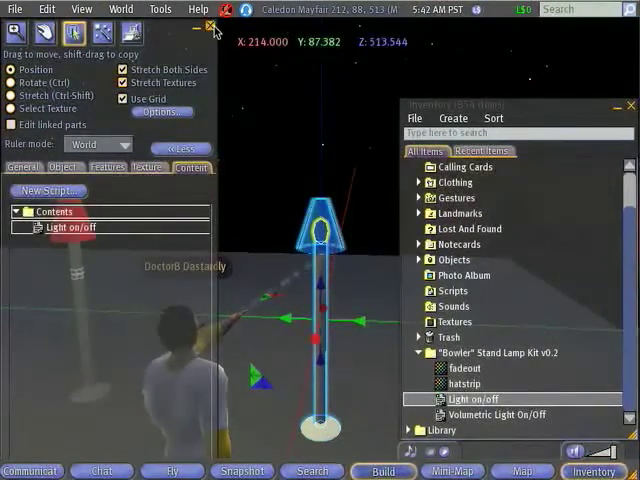
mouse_move(212, 28)
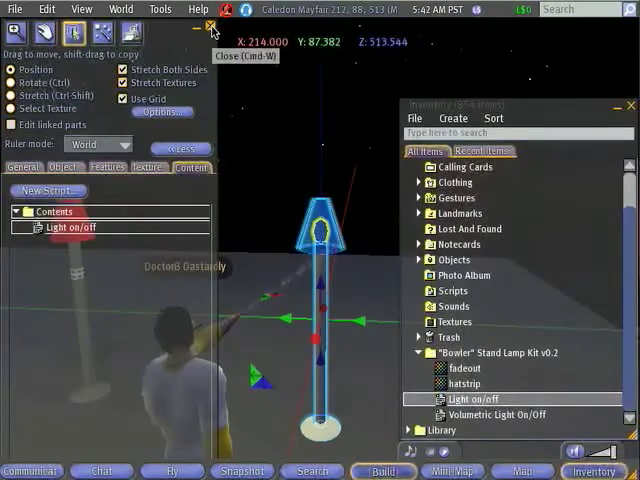
Close the object editing panel, leaving the red and blue lamps in view
click(212, 28)
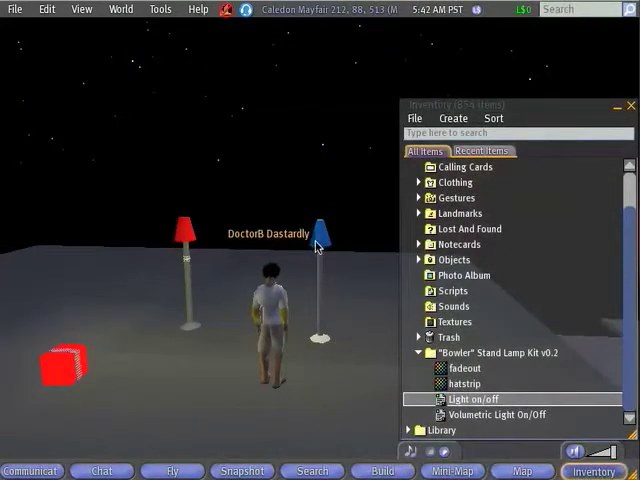
mouse_move(320, 244)
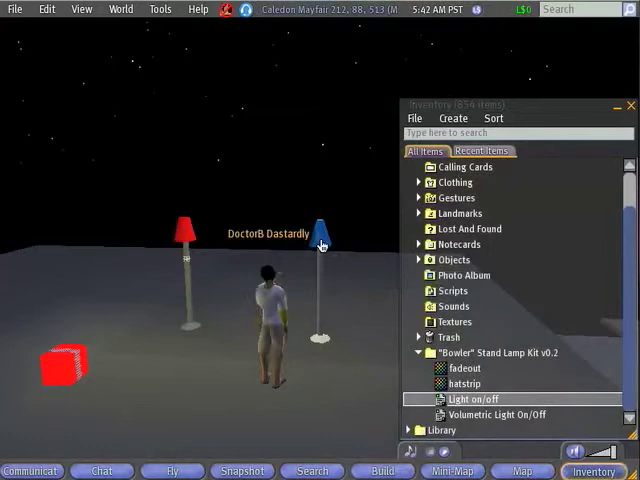
mouse_move(320, 240)
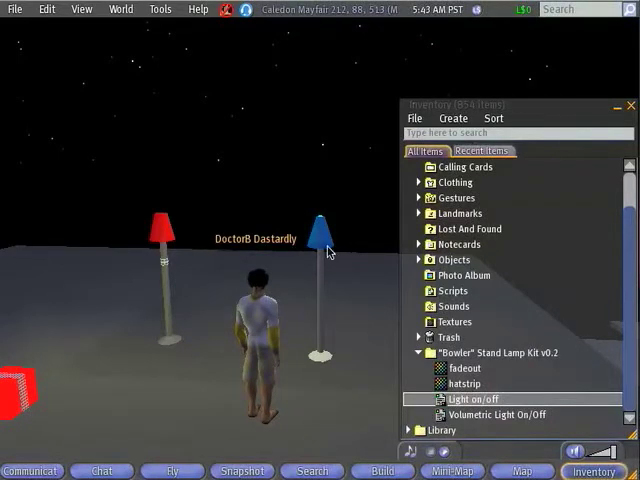
mouse_move(322, 244)
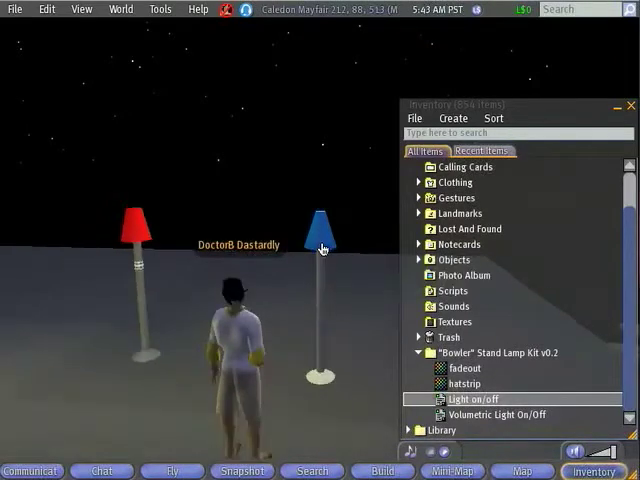
mouse_move(324, 248)
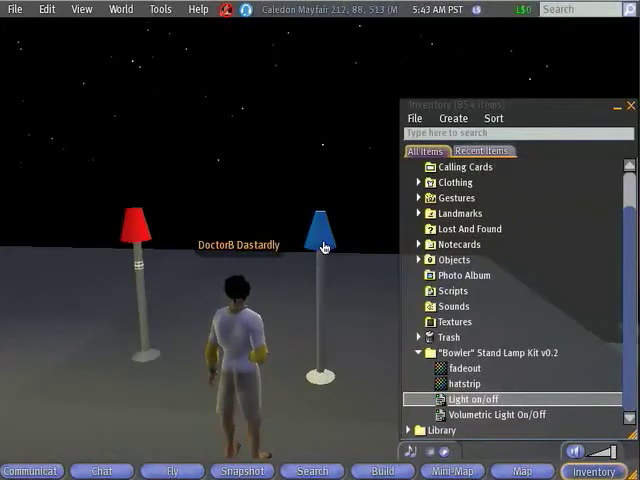
mouse_move(322, 246)
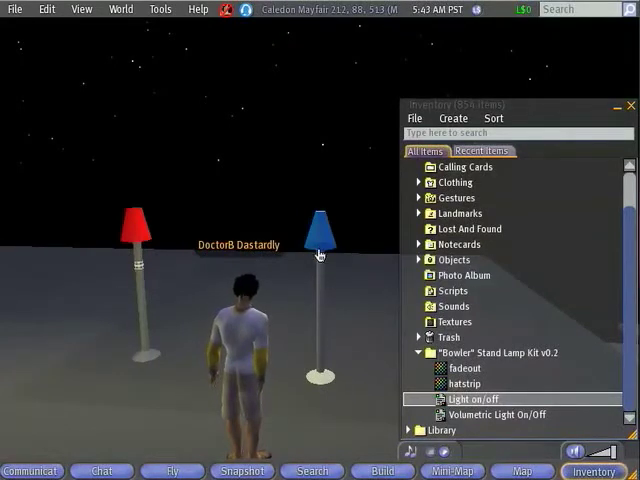
Reopen the blue lamp for editing via its right-click Edit action
right_click(320, 240)
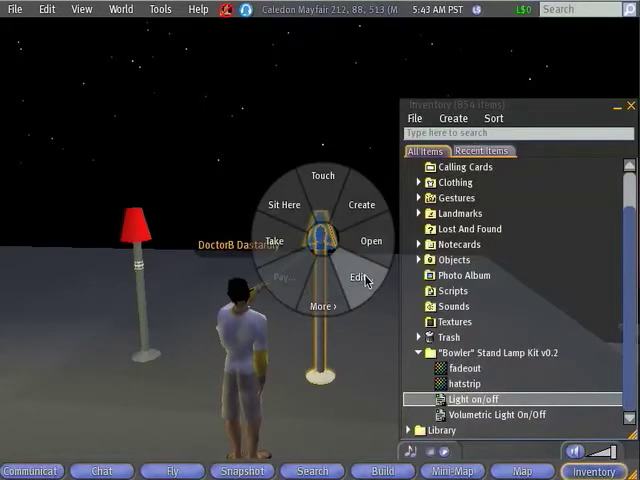
click(356, 276)
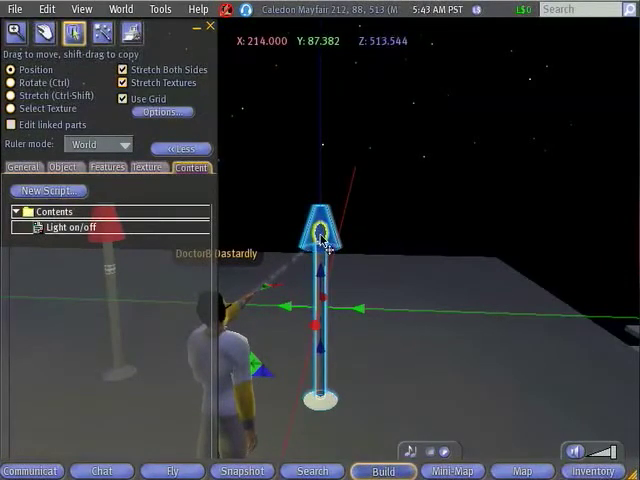
mouse_move(428, 284)
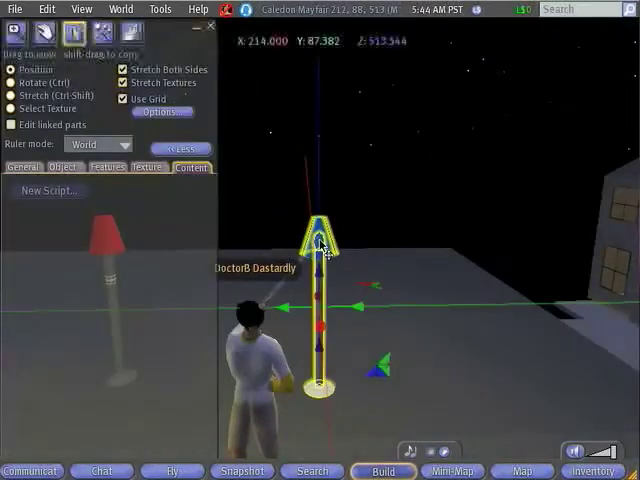
Reselect the lamp so its Contents list the Light on/off script again
click(192, 168)
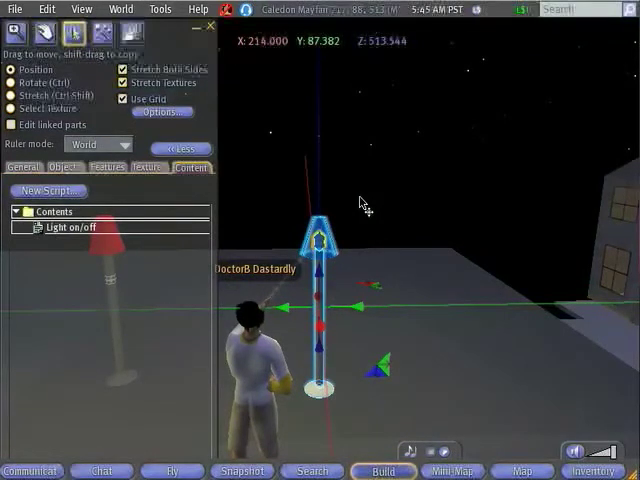
Close the Edit window, leaving the two lamps standing on the rooftop
click(72, 228)
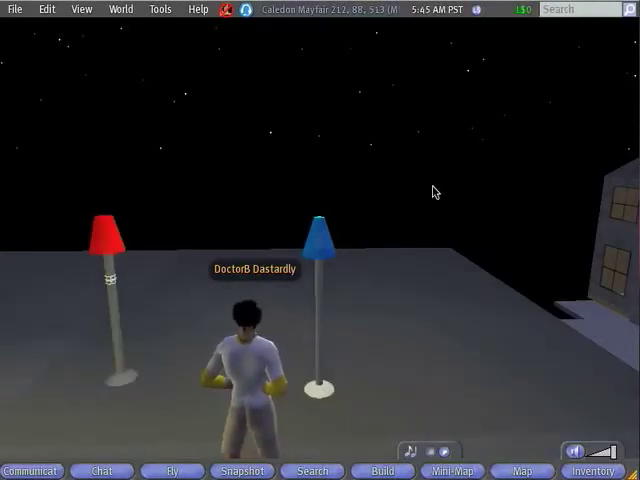
mouse_move(352, 182)
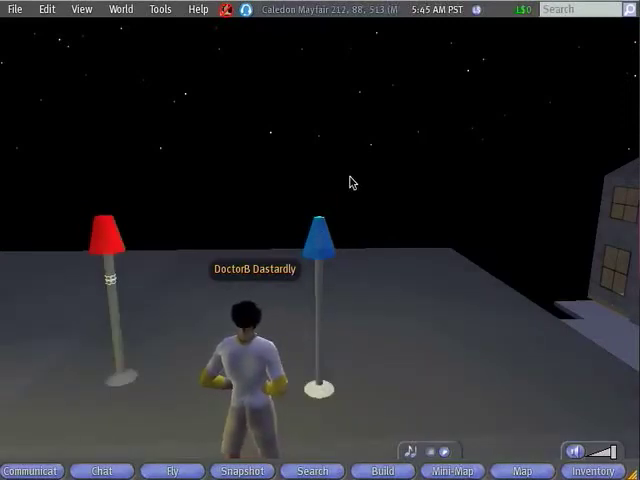